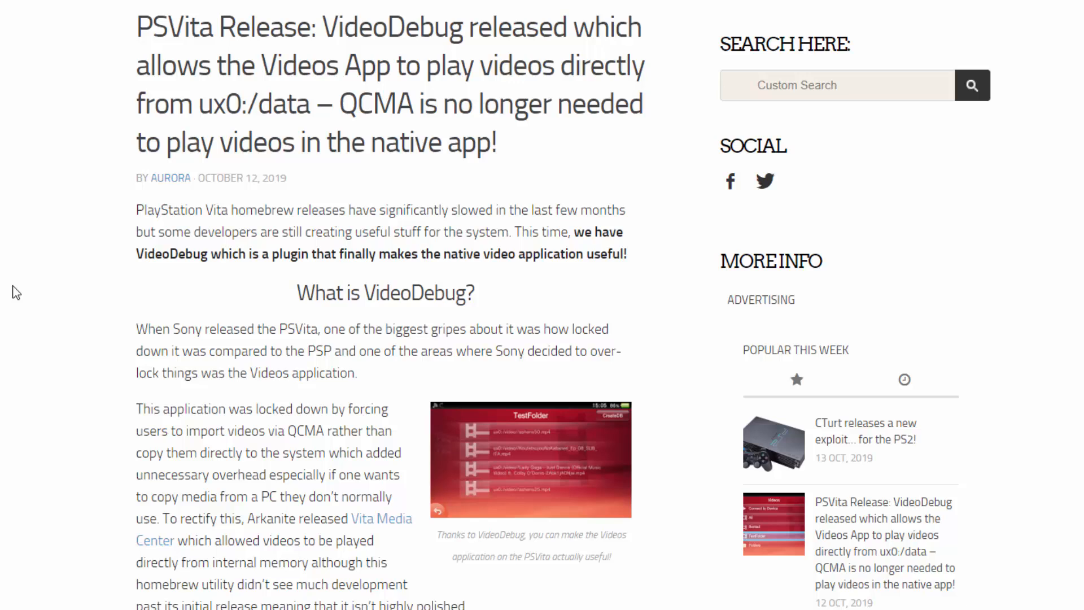
{"action": "mouse_move", "coordinate": [69, 198]}
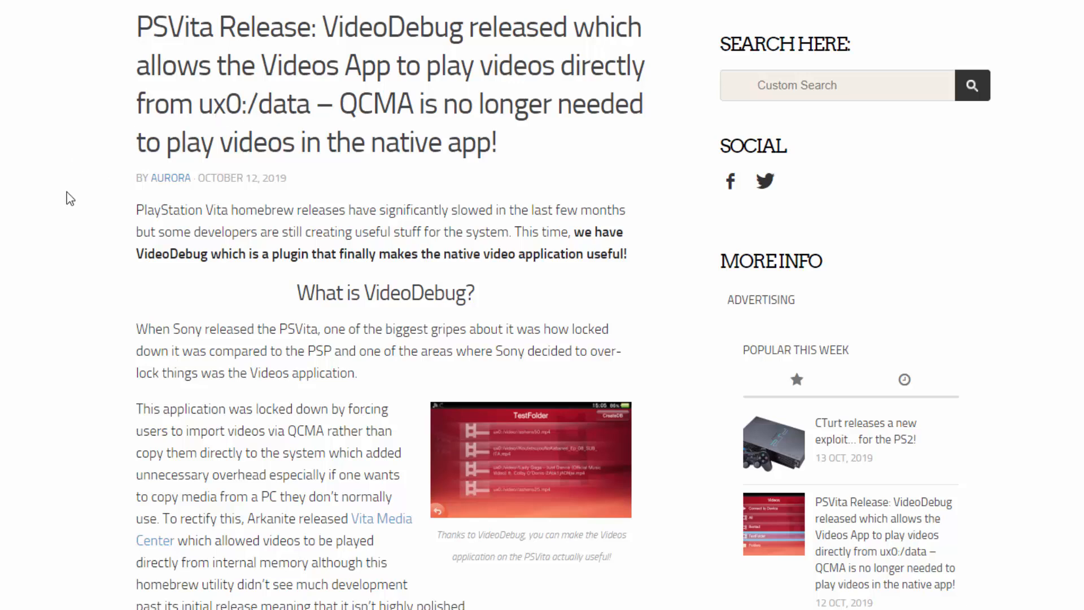
{"action": "mouse_move", "coordinate": [45, 203]}
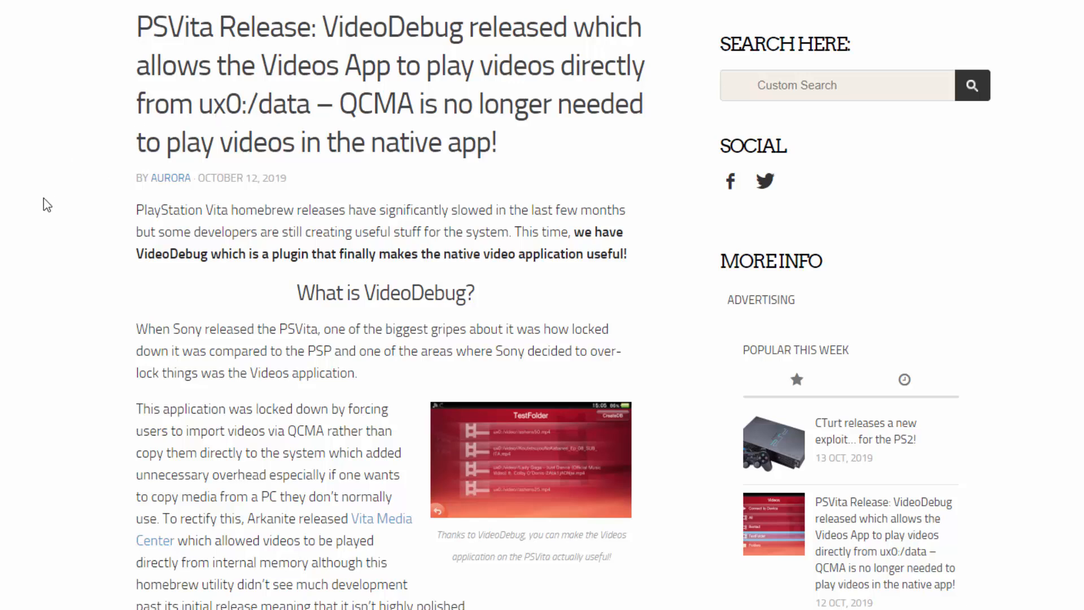
Copy 'capoxxo - so cold.mp4' and the Pokemon MP4, then go to VITA (E:)
{"action": "scroll", "scroll_direction": "down", "scroll_amount": 3}
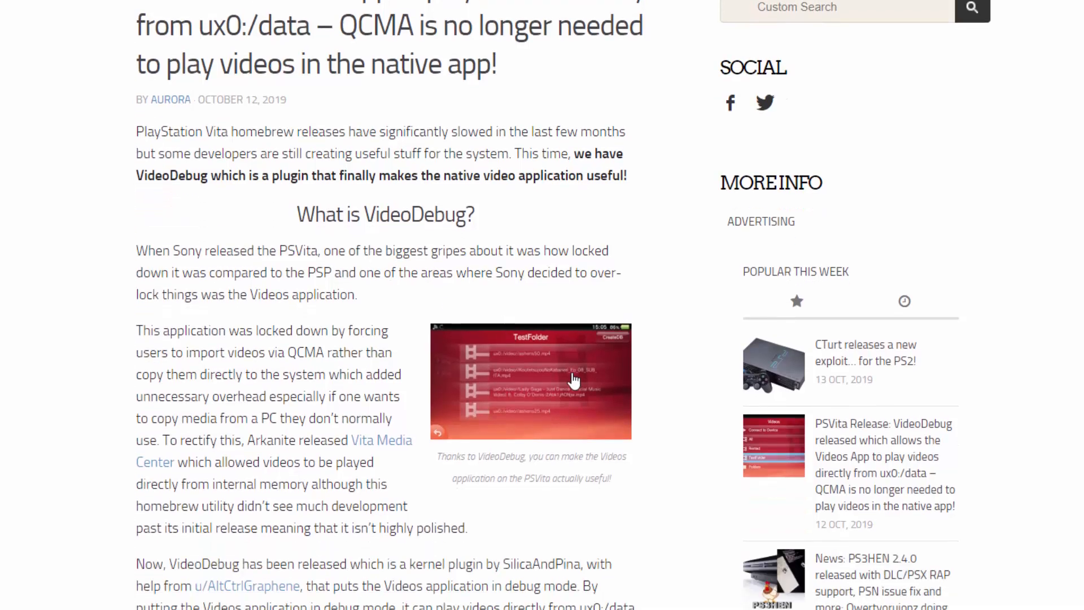
{"action": "scroll", "scroll_direction": "down", "scroll_amount": 3}
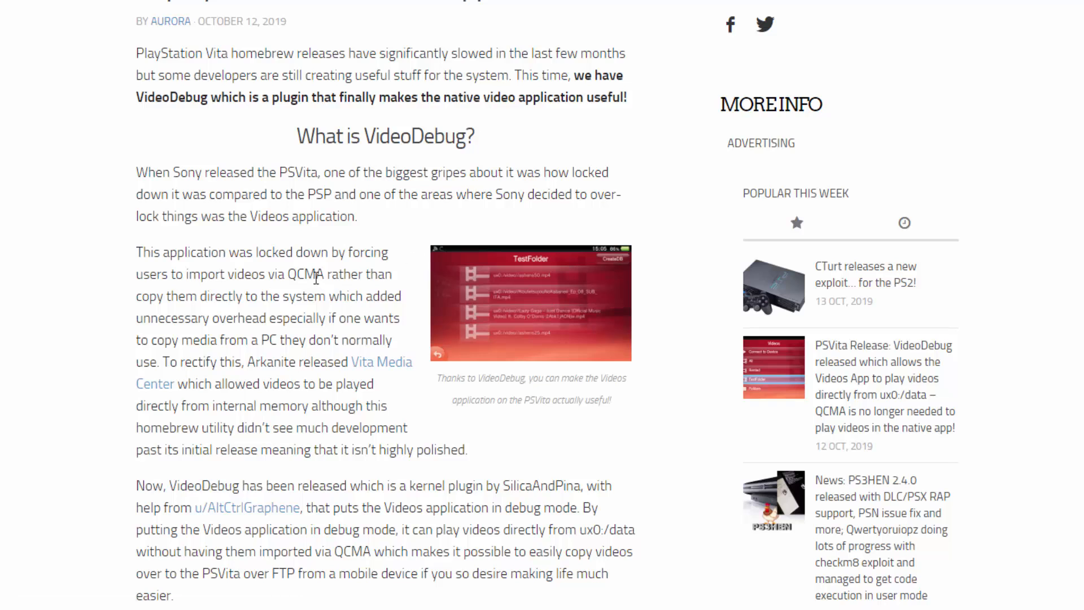
{"action": "mouse_move", "coordinate": [521, 302]}
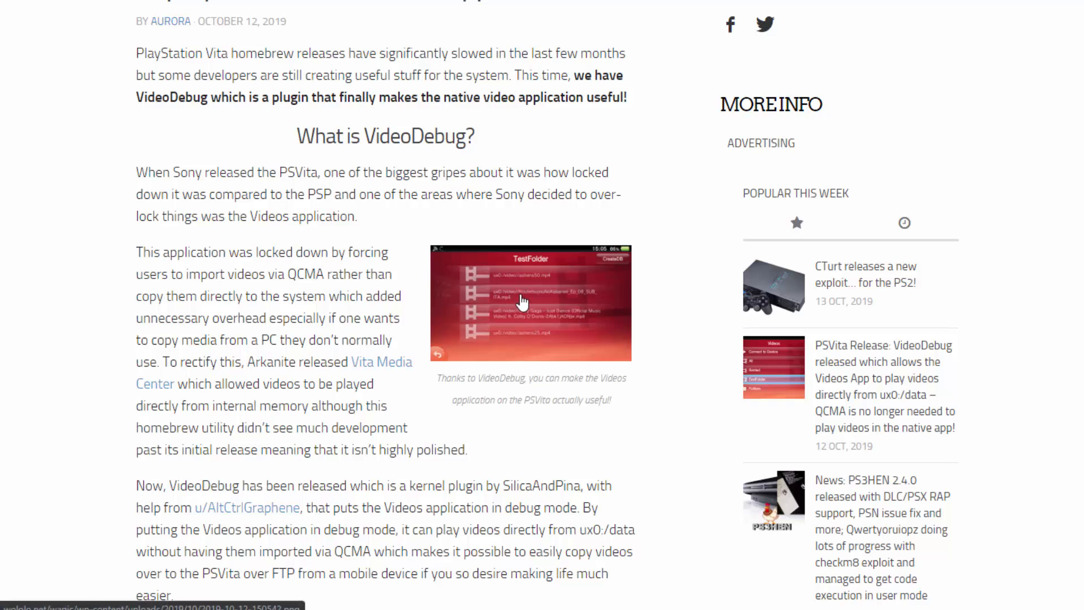
{"action": "mouse_move", "coordinate": [498, 460]}
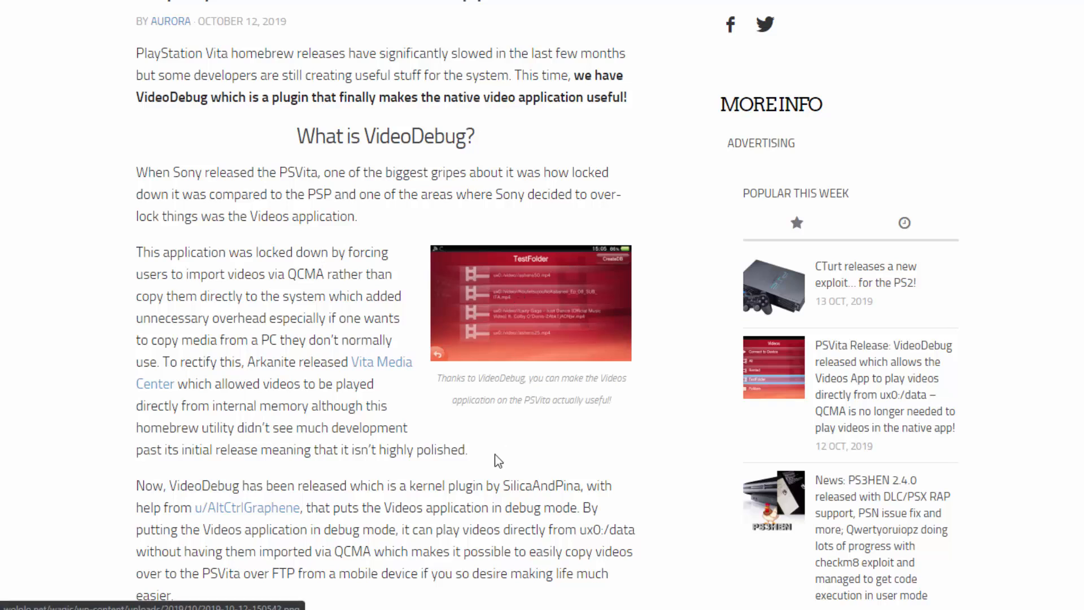
{"action": "mouse_move", "coordinate": [572, 455]}
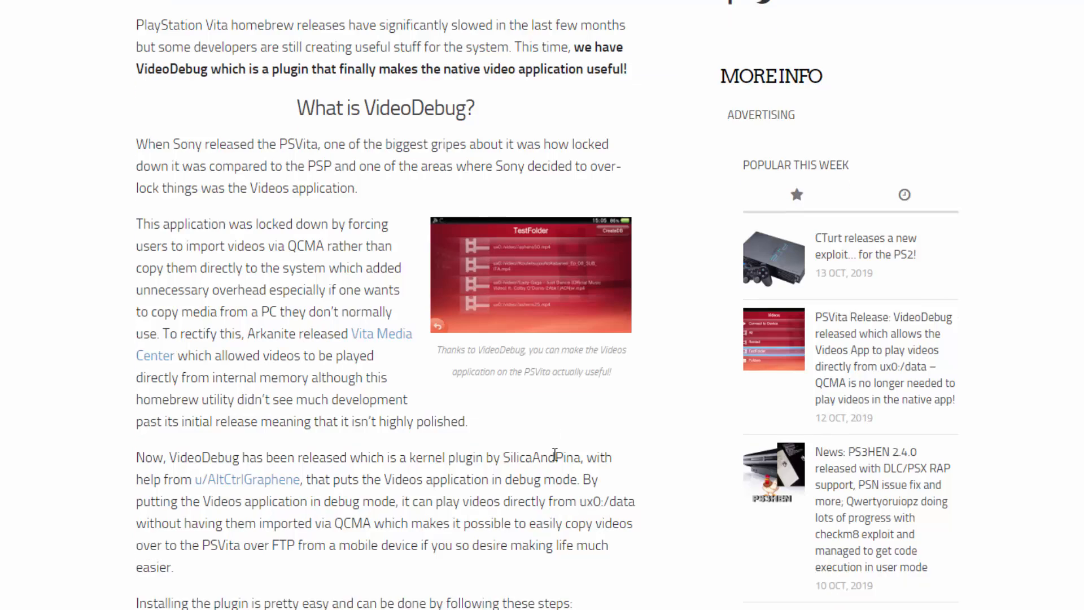
{"action": "scroll", "scroll_direction": "down", "scroll_amount": 3}
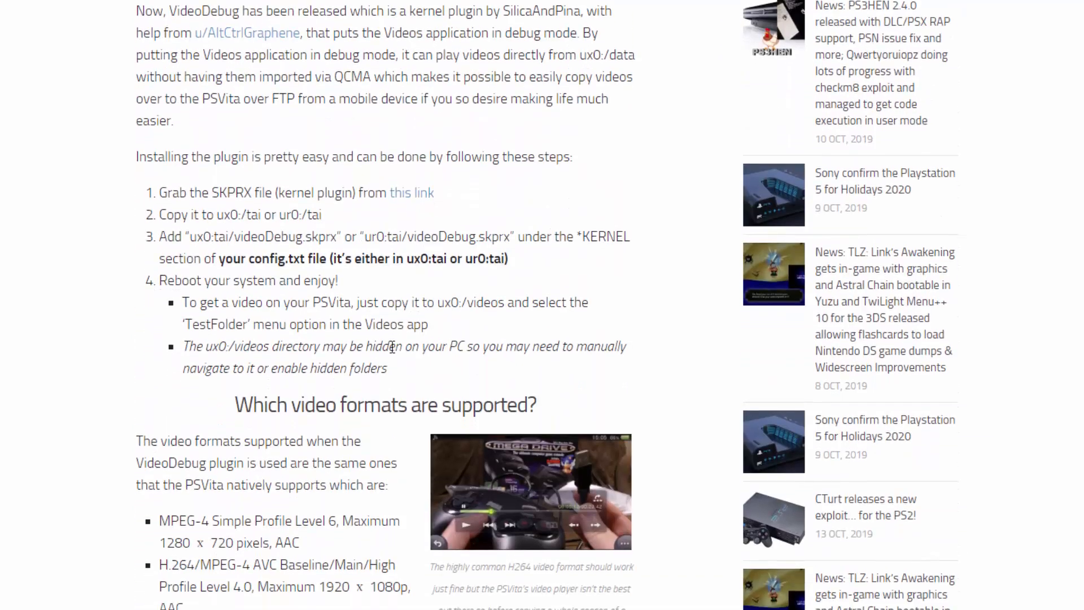
{"action": "scroll", "scroll_direction": "down", "scroll_amount": 3}
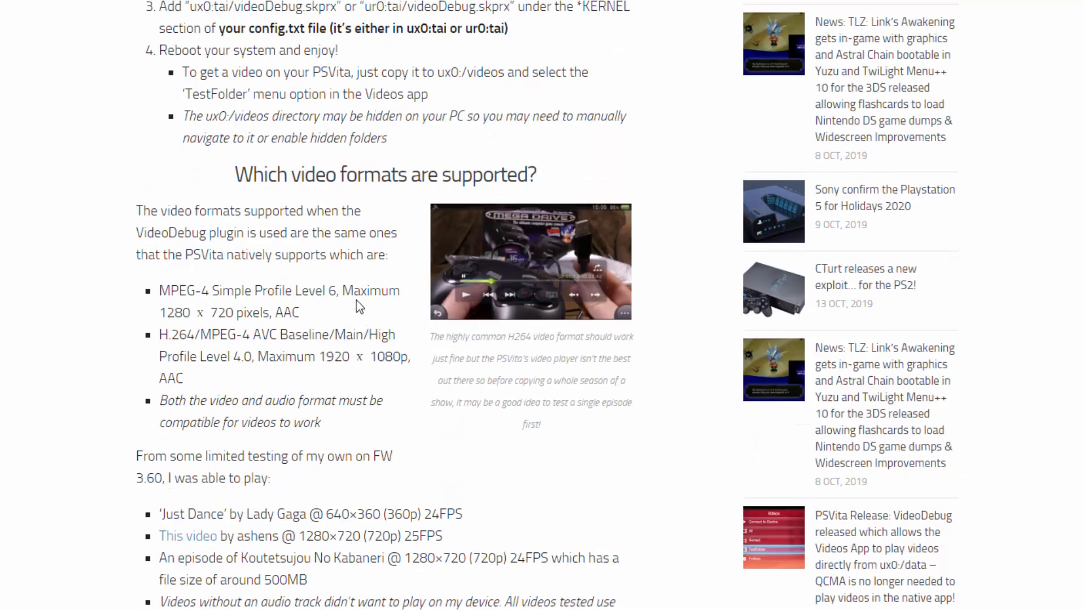
{"action": "scroll", "scroll_direction": "down", "scroll_amount": 3}
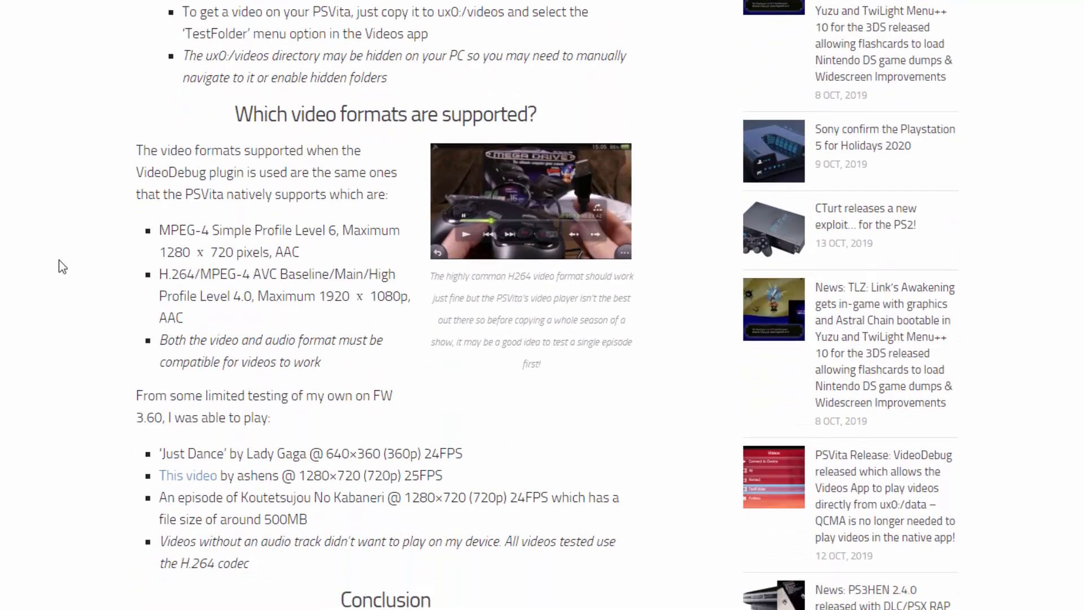
{"action": "scroll", "scroll_direction": "down", "scroll_amount": 3}
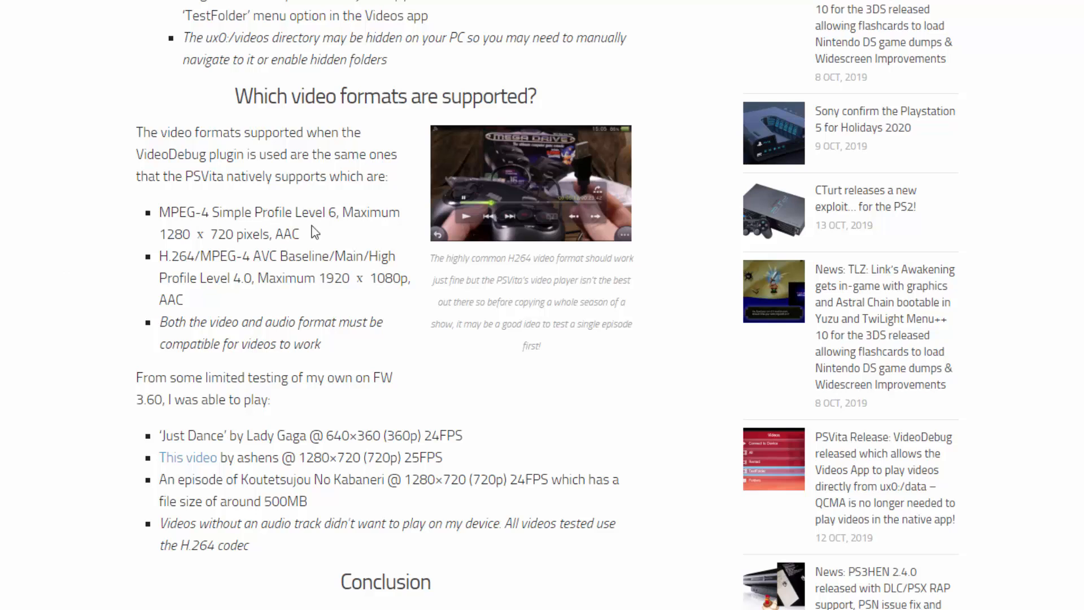
{"action": "mouse_move", "coordinate": [86, 267]}
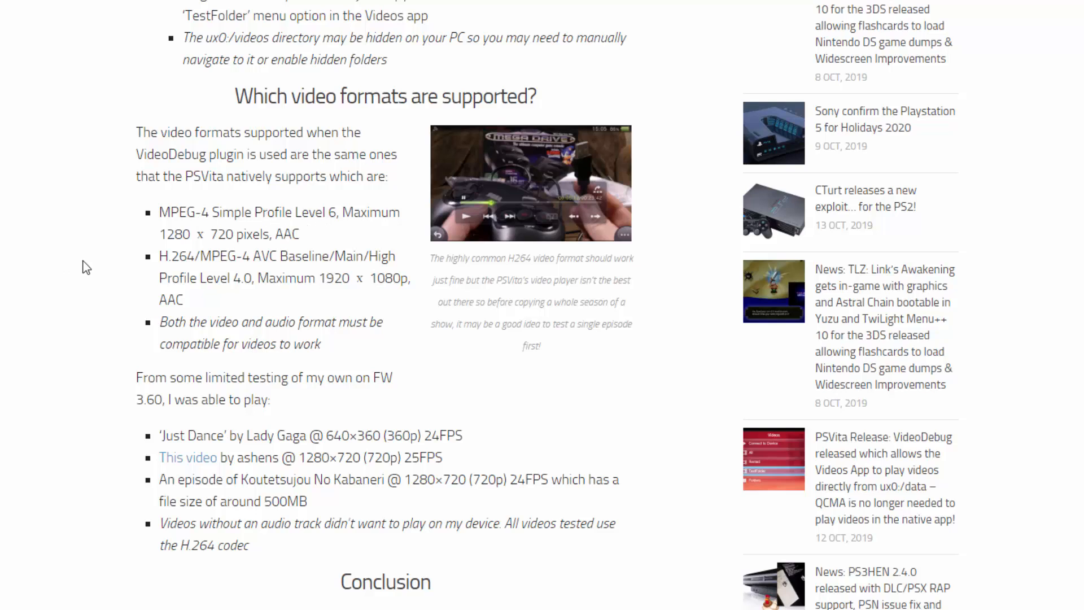
{"action": "mouse_move", "coordinate": [64, 292]}
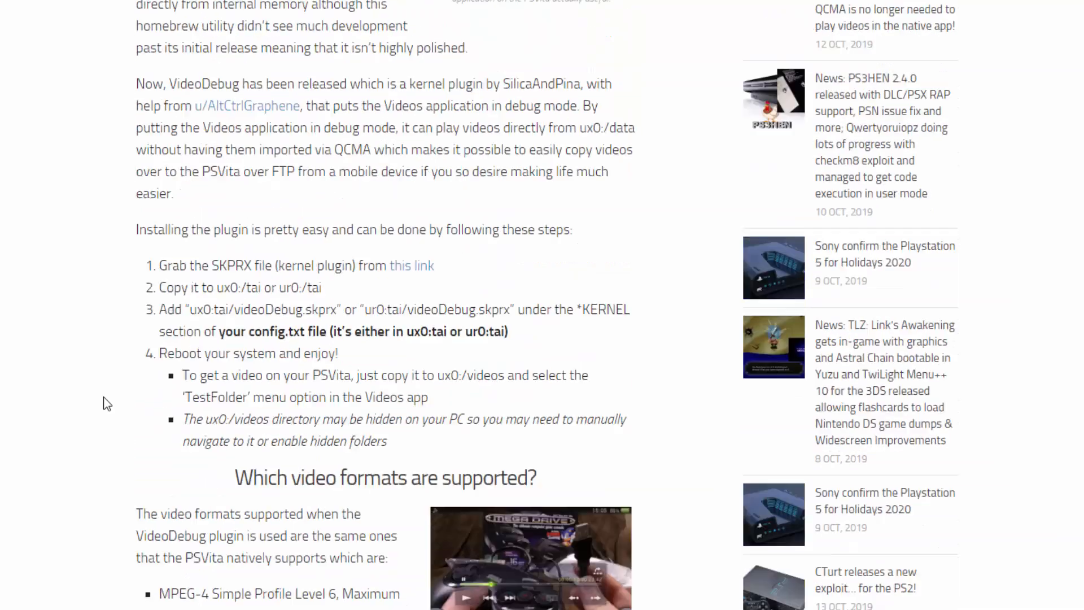
{"action": "scroll", "scroll_direction": "down", "scroll_amount": 3}
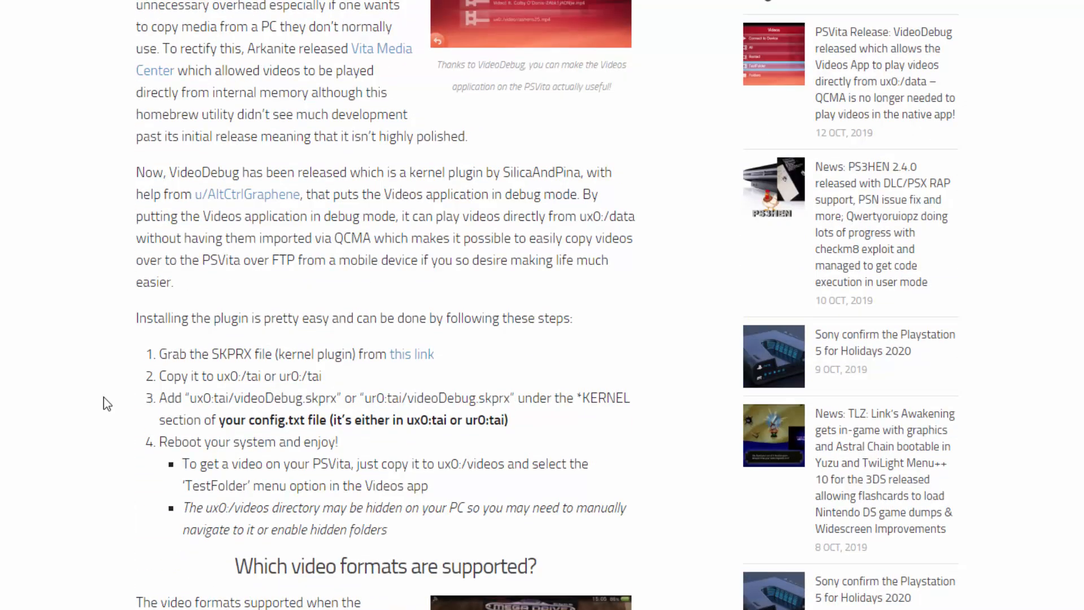
{"action": "scroll", "scroll_direction": "down", "scroll_amount": 3}
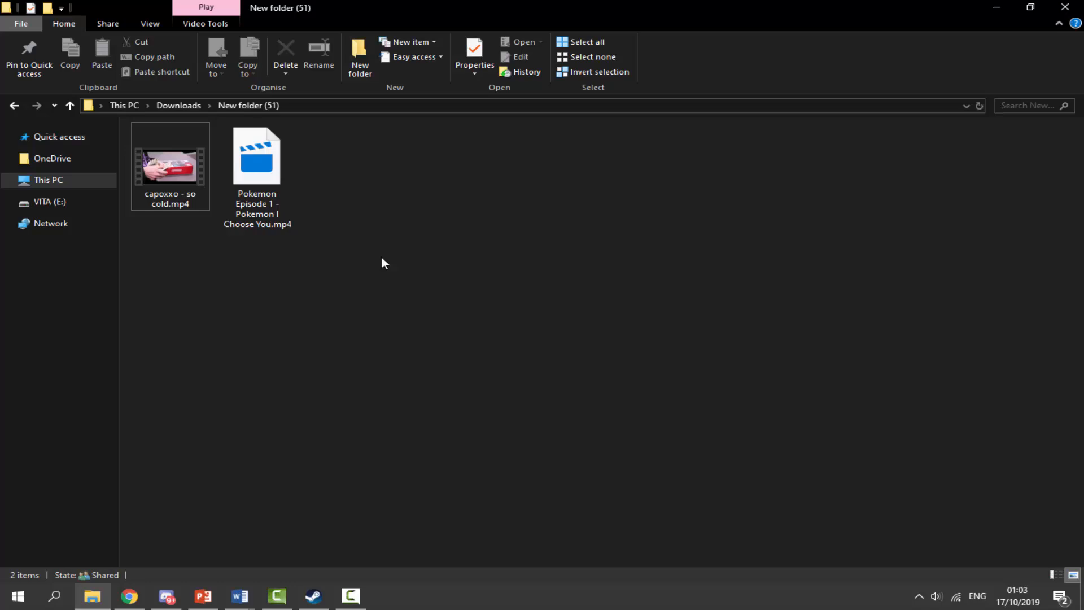
{"action": "mouse_move", "coordinate": [371, 268]}
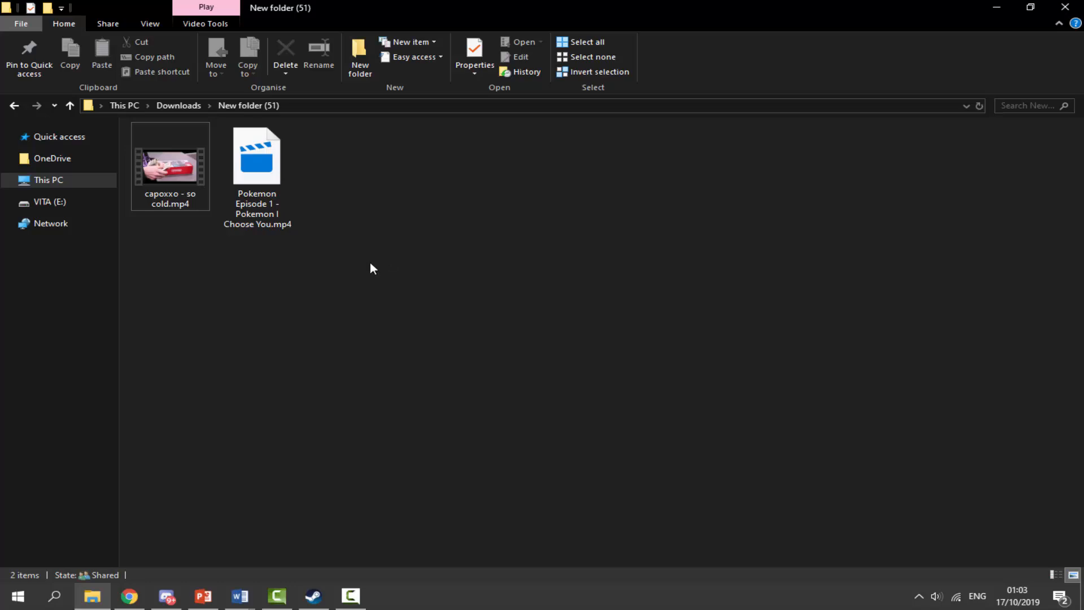
{"action": "left_click", "coordinate": [169, 166]}
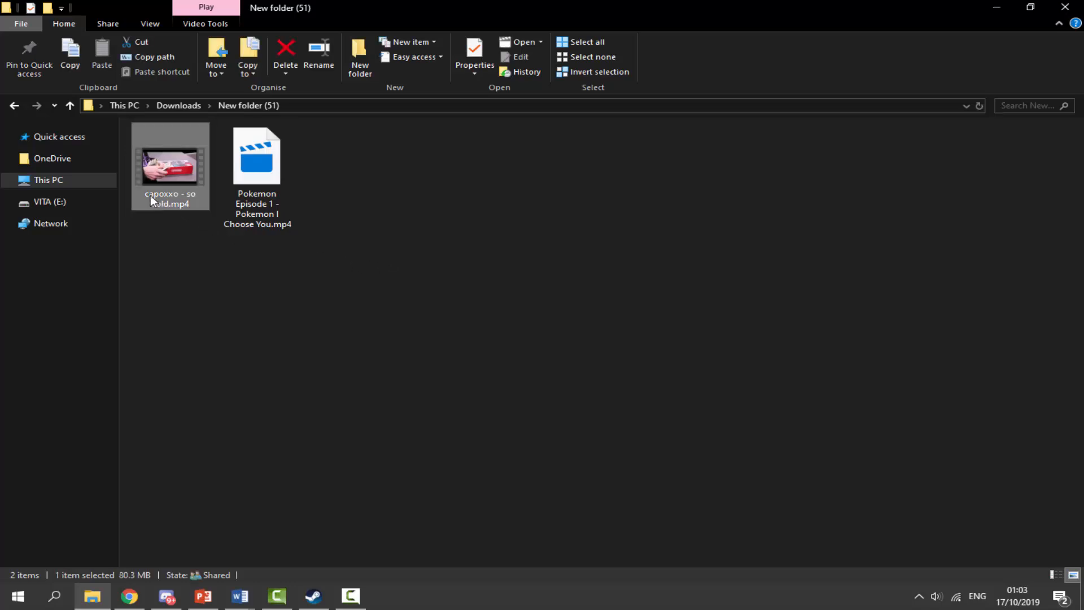
{"action": "mouse_move", "coordinate": [180, 204]}
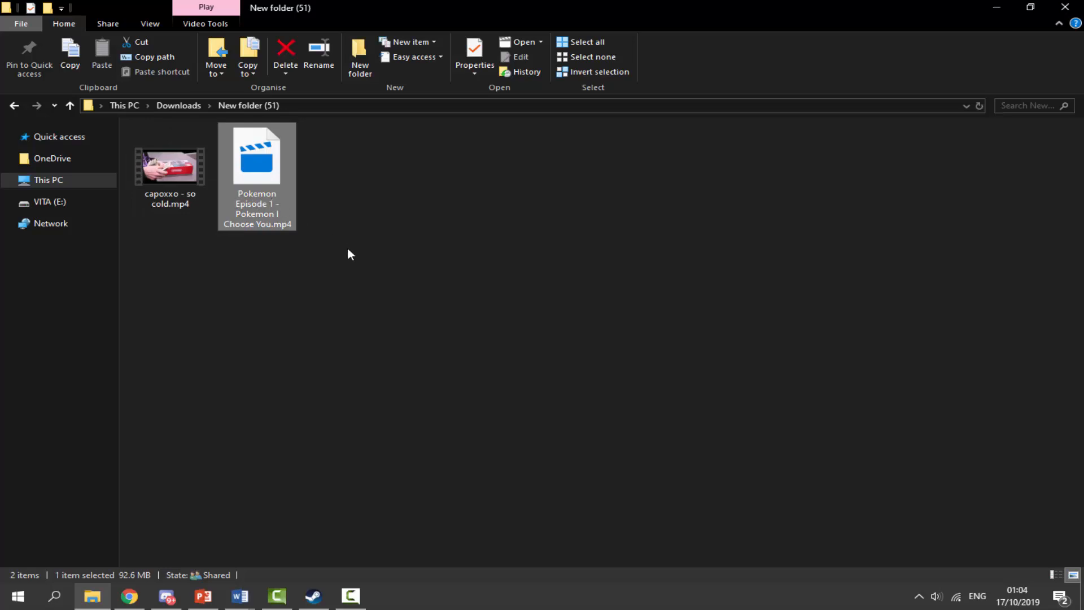
{"action": "left_click", "coordinate": [169, 166]}
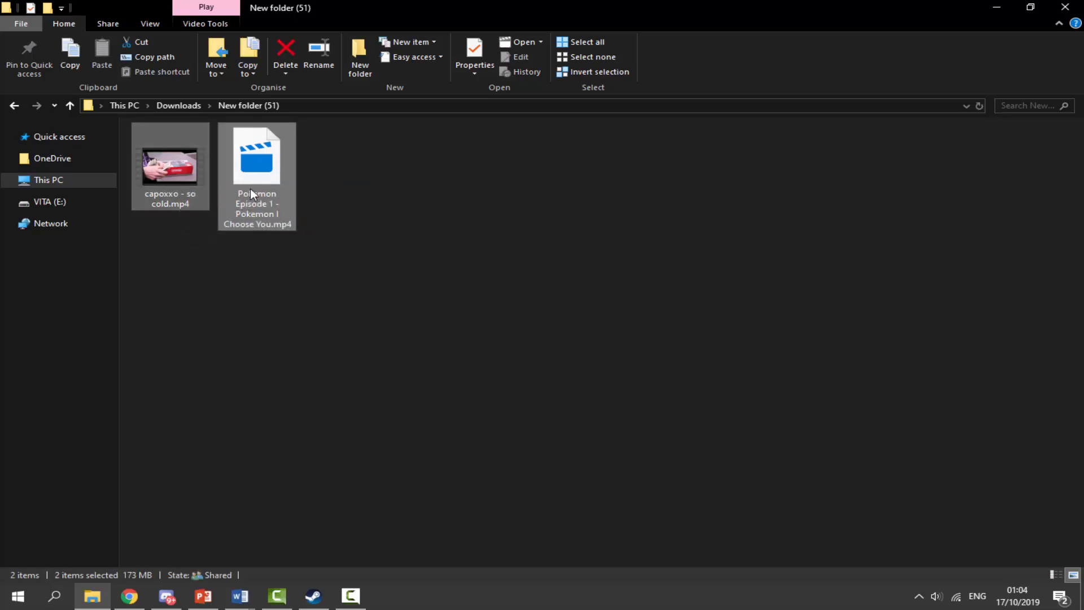
{"action": "left_click", "coordinate": [70, 55]}
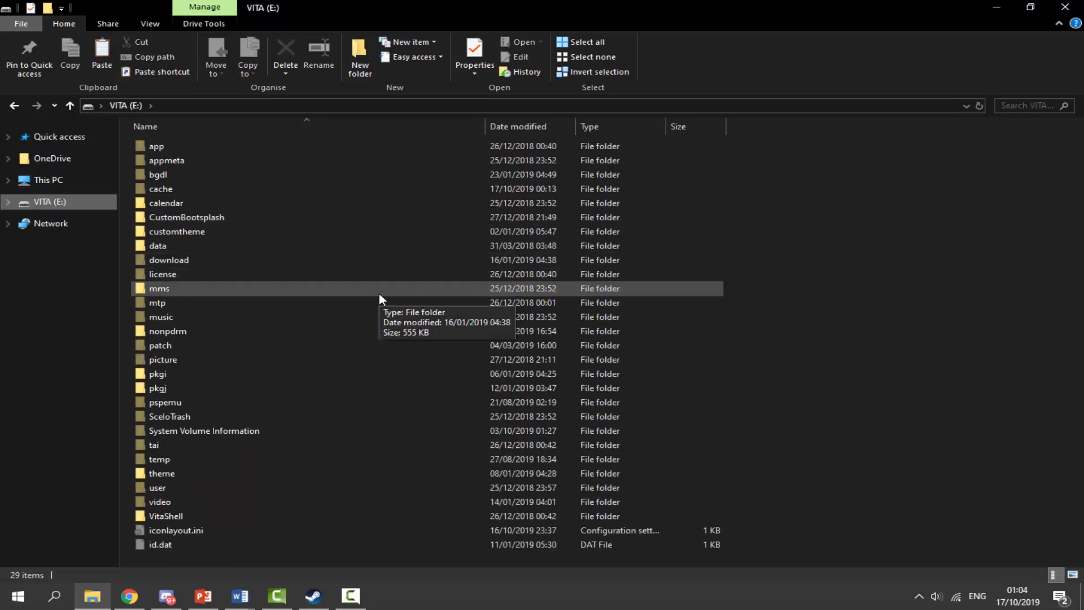
Show hidden items on VITA (E:) and paste both videos into its video folder
{"action": "left_click", "coordinate": [149, 22]}
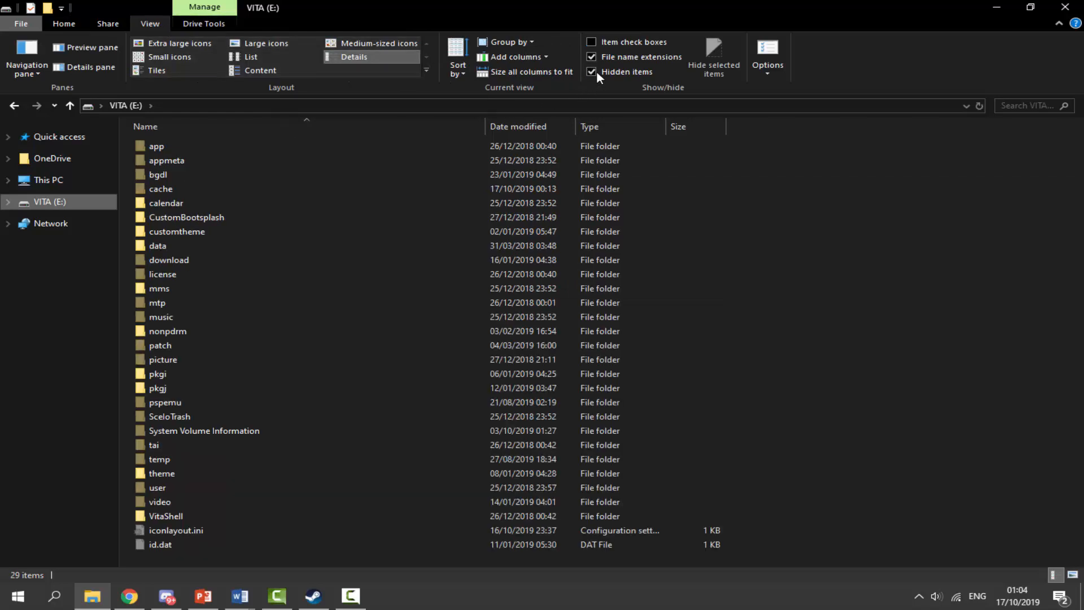
{"action": "left_click", "coordinate": [591, 72]}
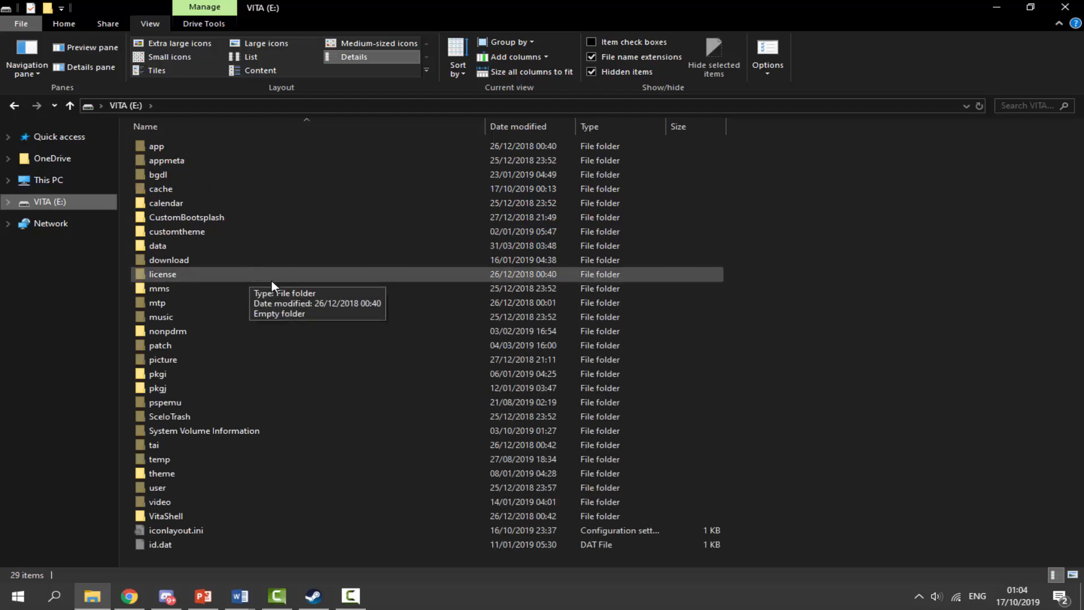
{"action": "mouse_move", "coordinate": [185, 501]}
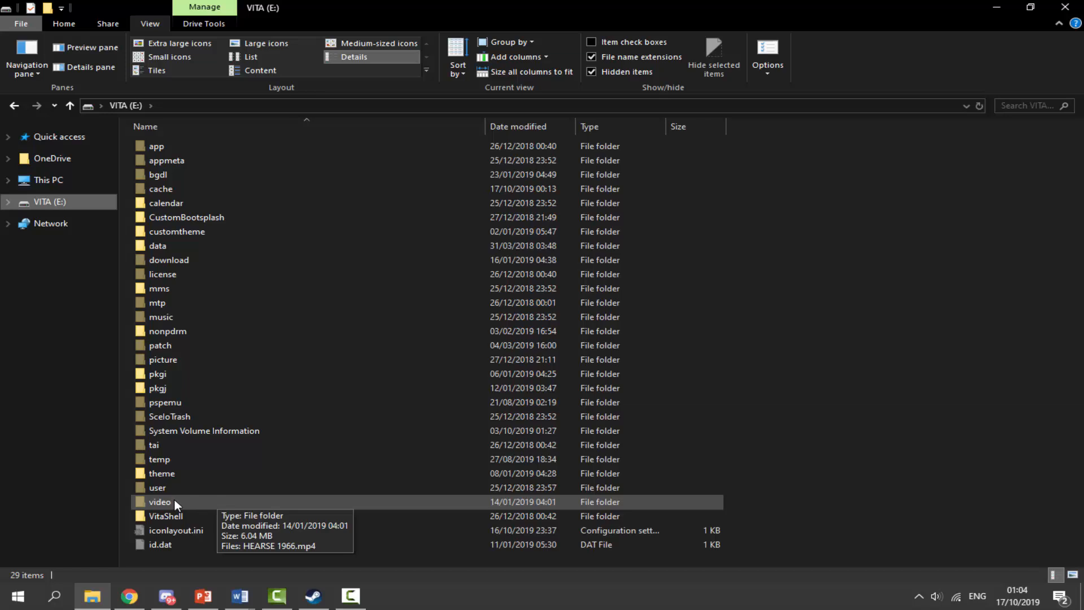
{"action": "double_click", "coordinate": [160, 502]}
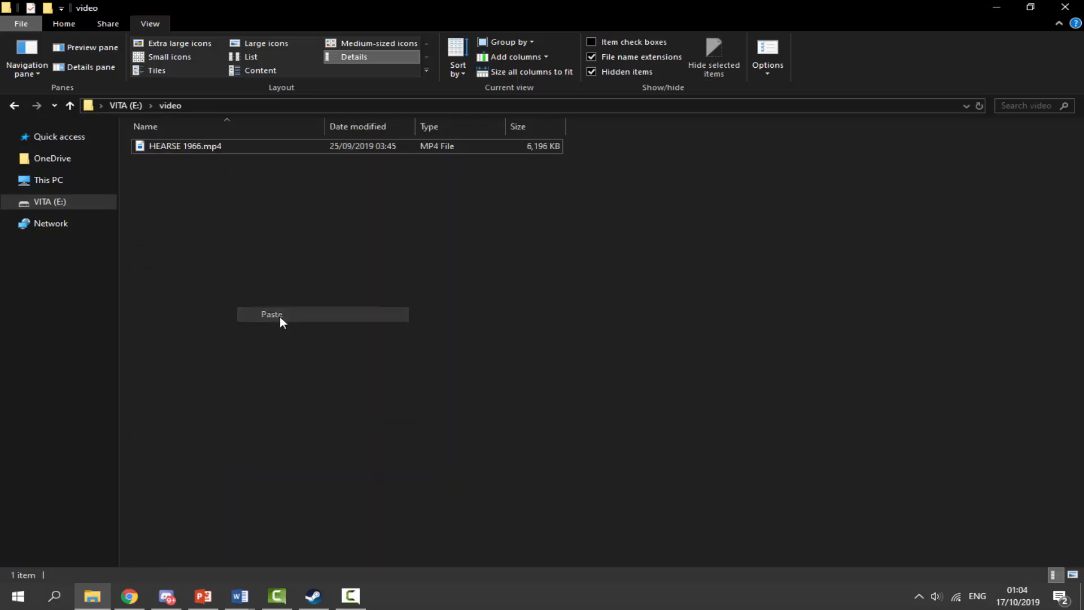
{"action": "left_click", "coordinate": [271, 314]}
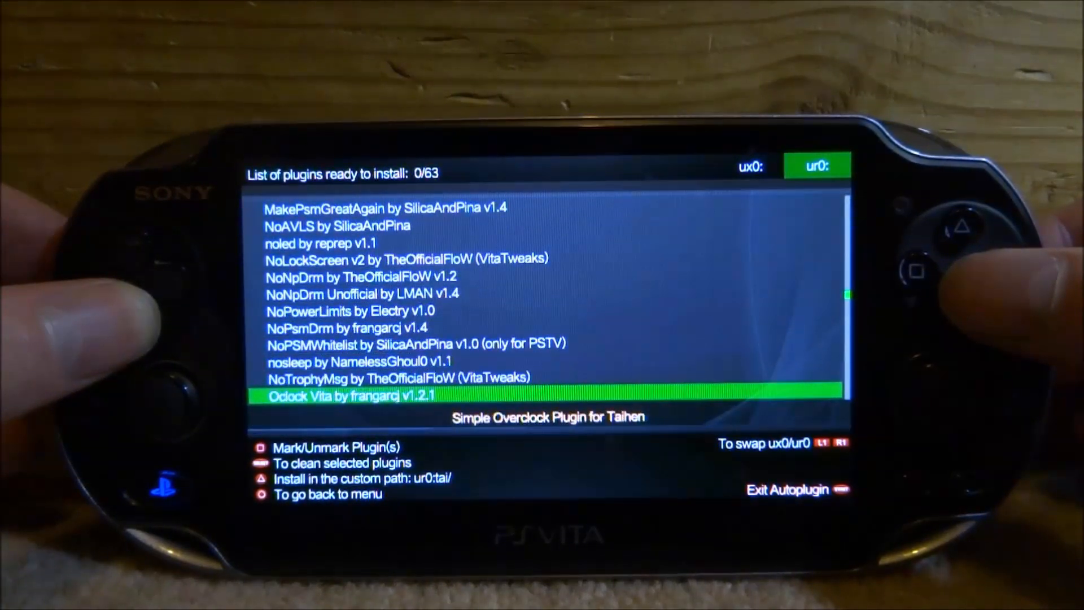
Scroll the AutoPlugin list to VideoDebug and install it to ur0:tai/
{"action": "scroll", "scroll_direction": "down", "scroll_amount": 3}
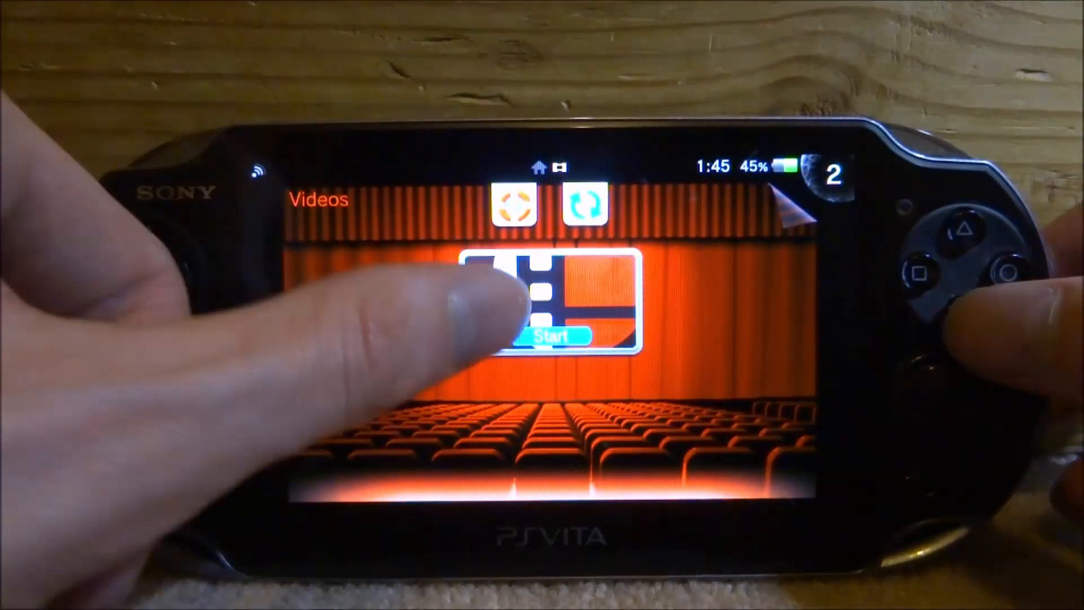
Start the Videos app from its live area screen
{"action": "left_click", "coordinate": [546, 336]}
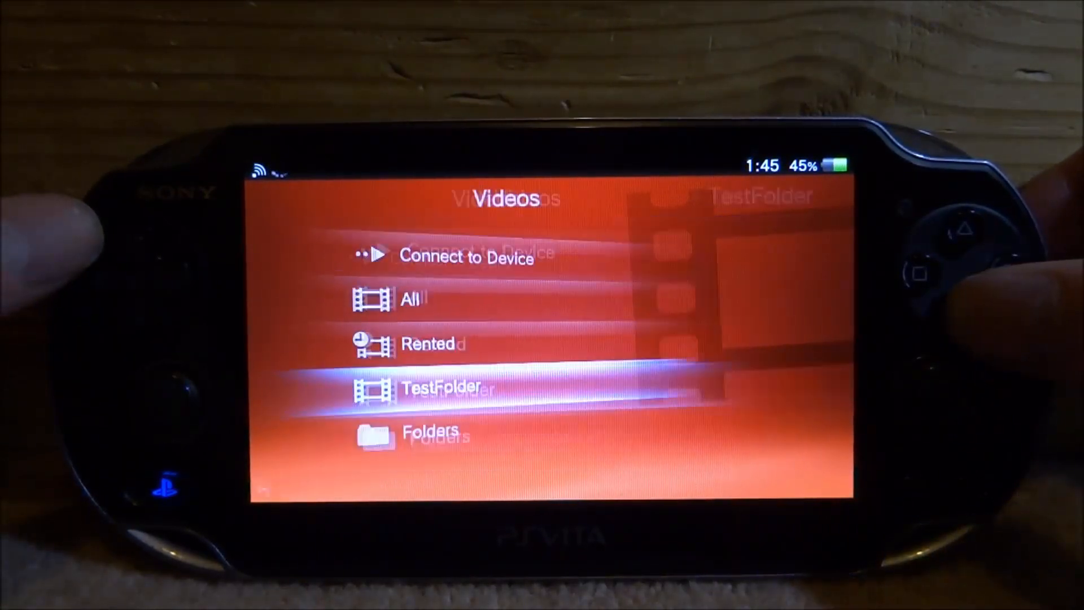
Browse TestFolder to ux0:/video/ and play one of the copied MP4s
{"action": "left_click", "coordinate": [441, 385]}
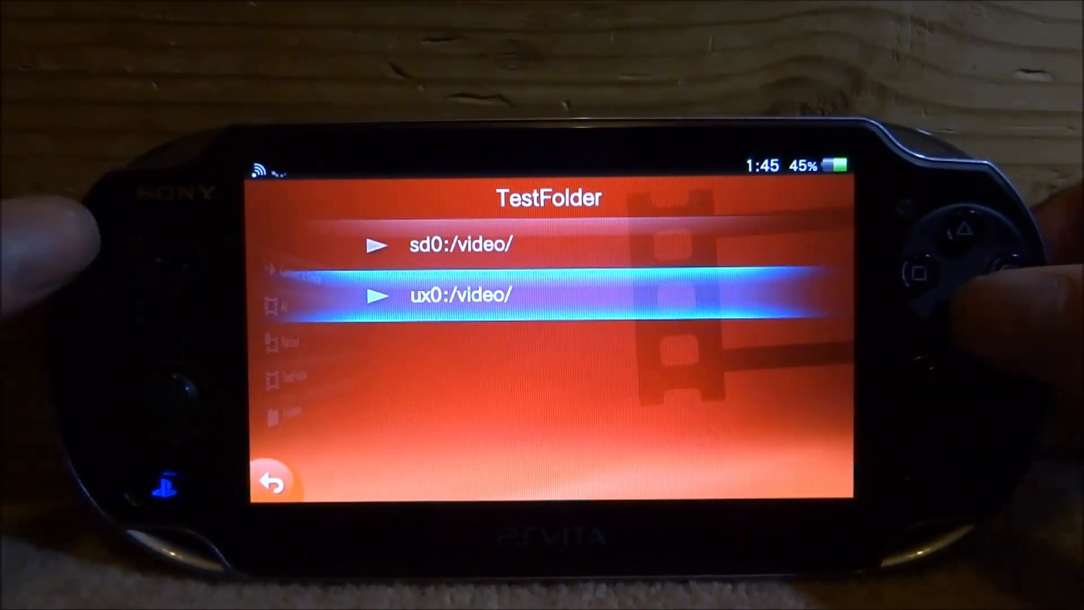
{"action": "left_click", "coordinate": [456, 293]}
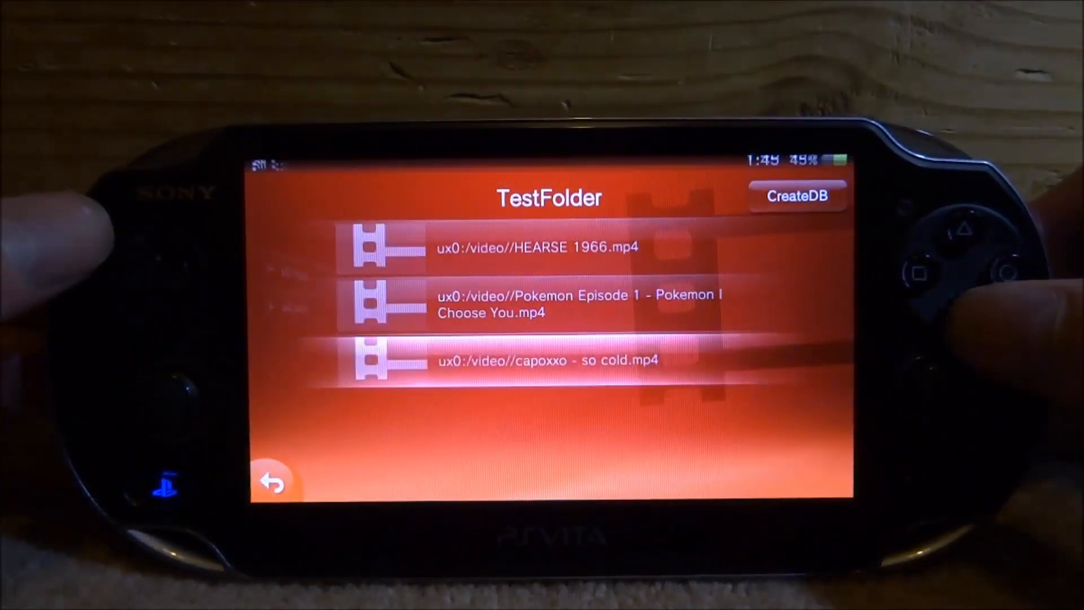
{"action": "left_click", "coordinate": [536, 247]}
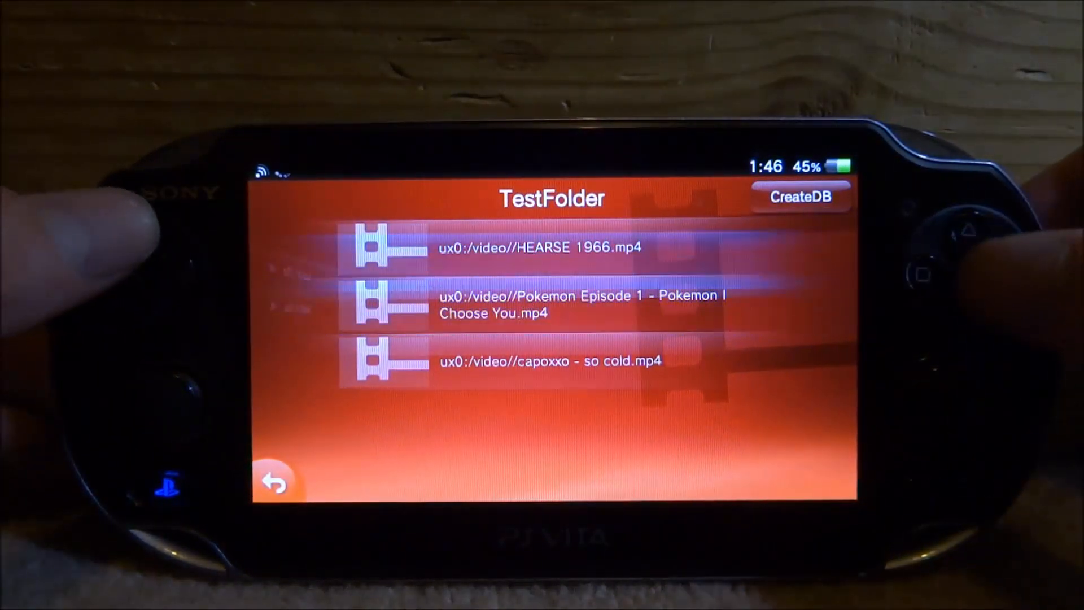
{"action": "left_click", "coordinate": [549, 361]}
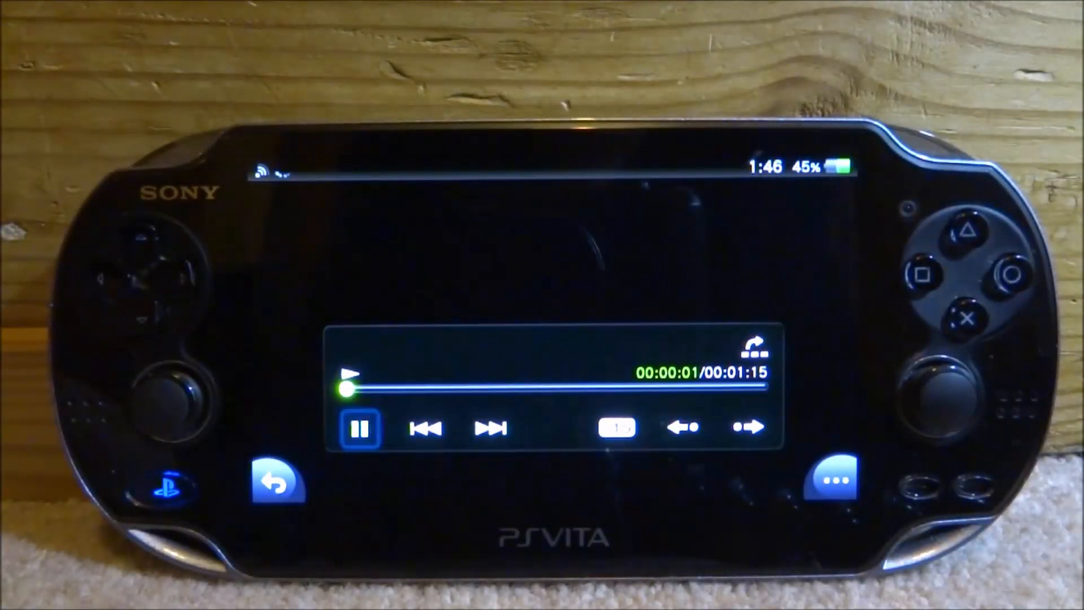